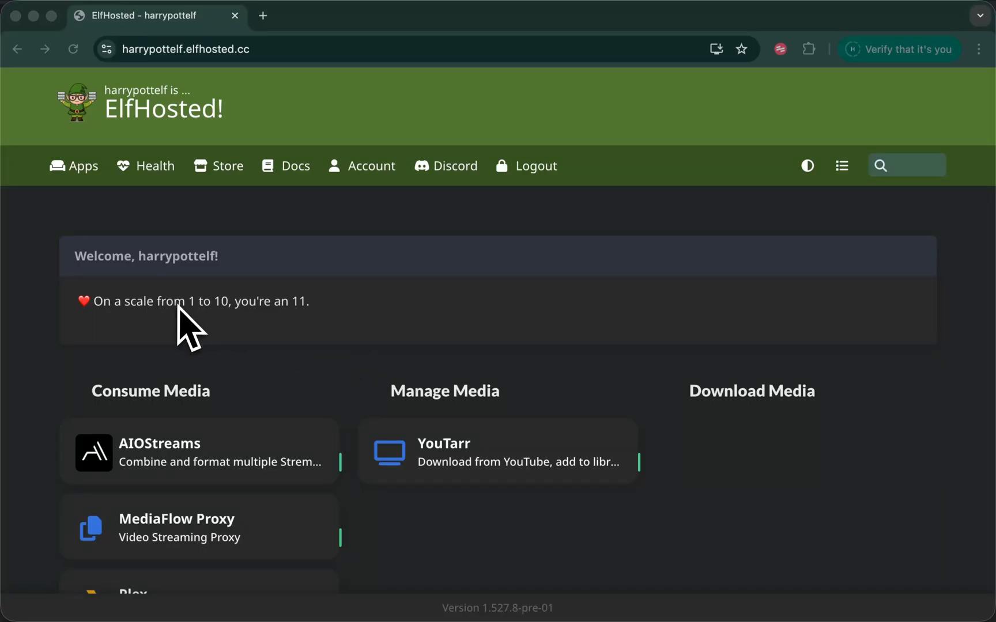
{"action": "mouse_move", "coordinate": [247, 327]}
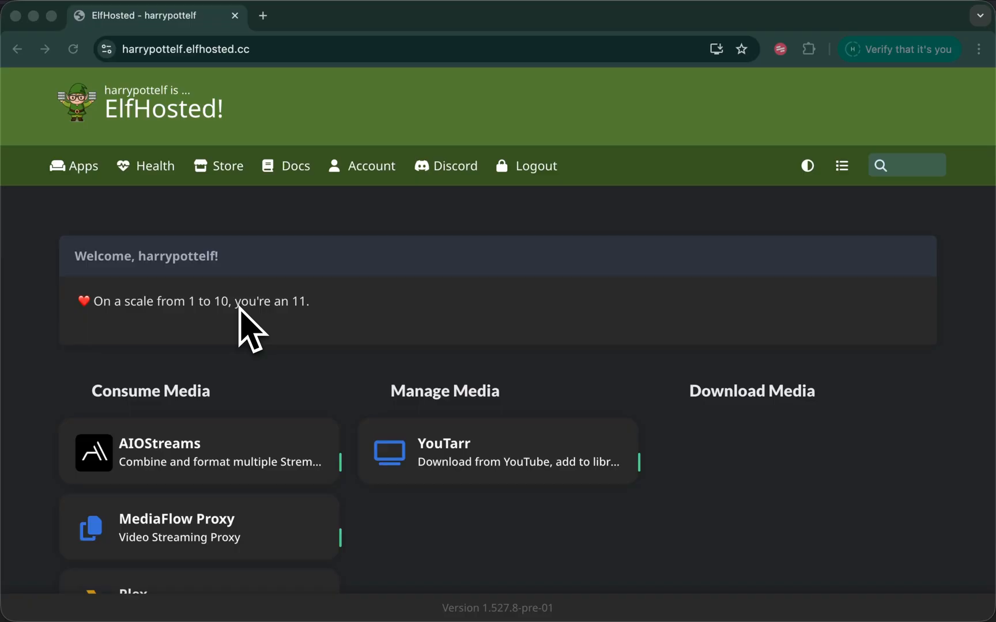
- Scroll through the ElfHosted app list down to the Tools section with ElfBot
{"action": "scroll", "scroll_direction": "down", "scroll_amount": 3}
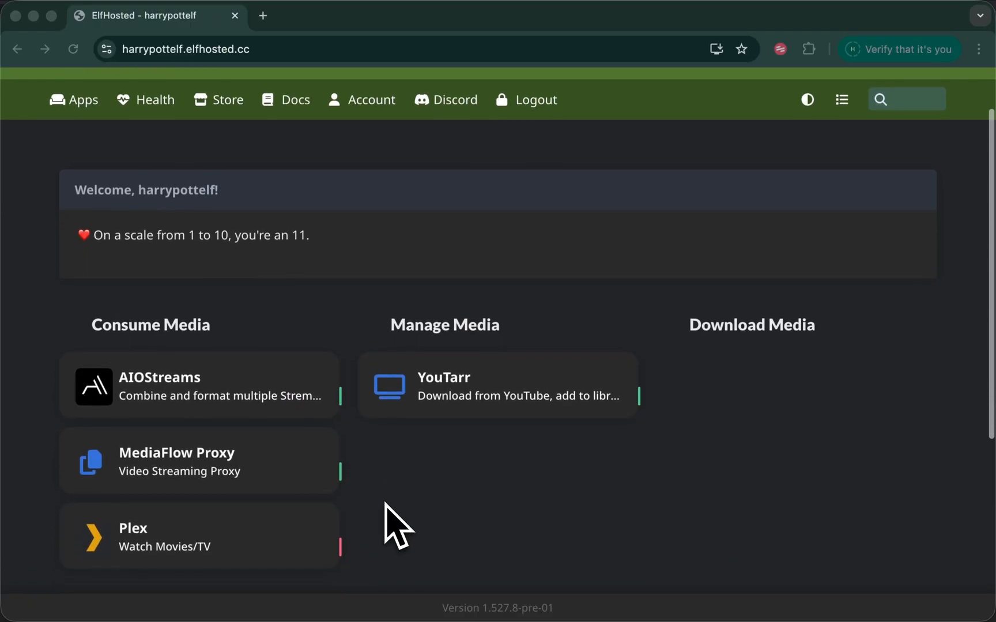
{"action": "scroll", "scroll_direction": "down", "scroll_amount": 3}
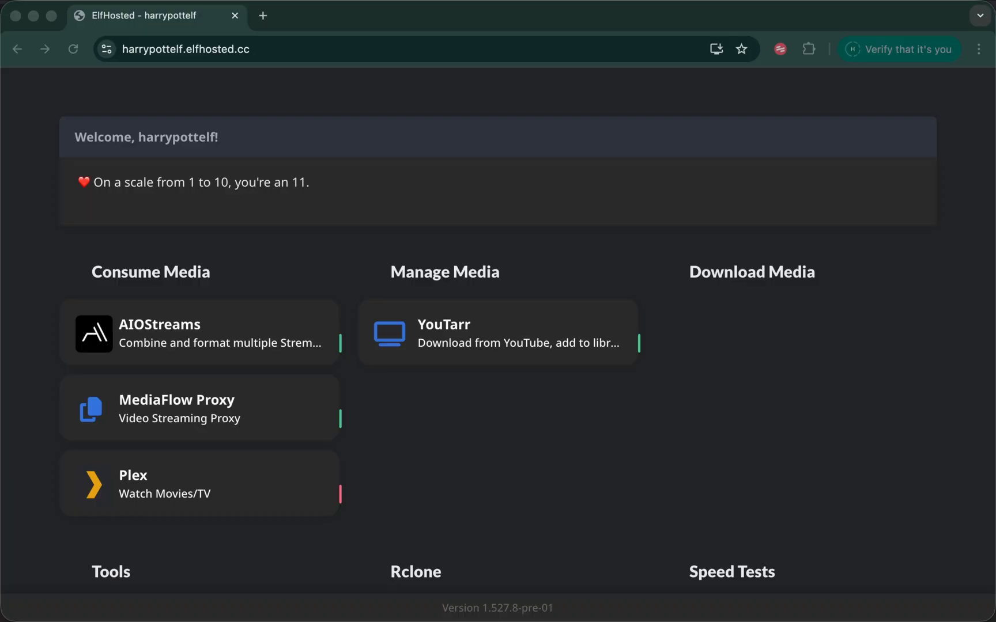
{"action": "scroll", "scroll_direction": "down", "scroll_amount": 3}
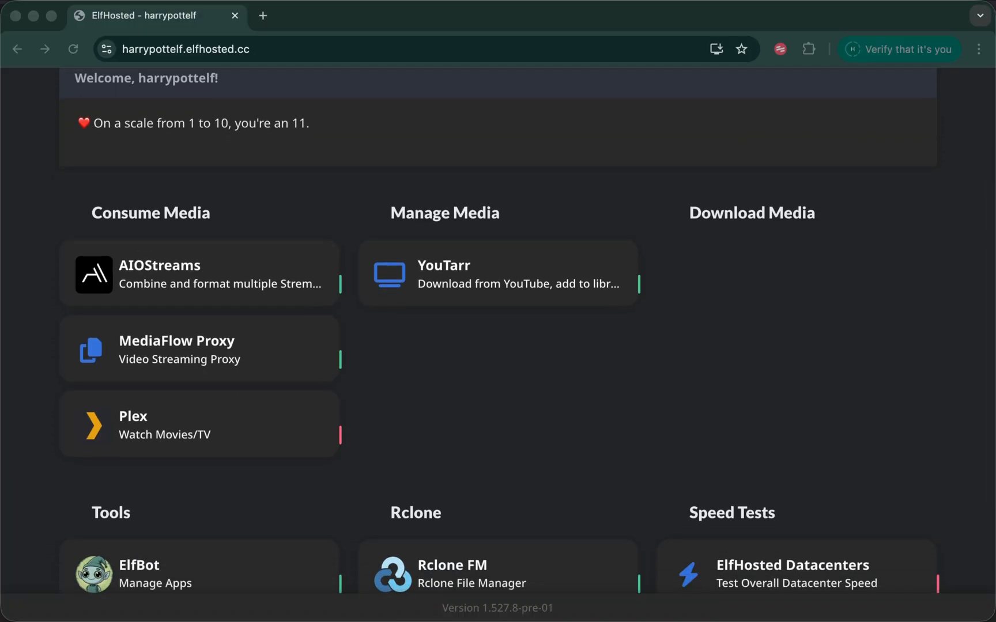
{"action": "scroll", "scroll_direction": "down", "scroll_amount": 3}
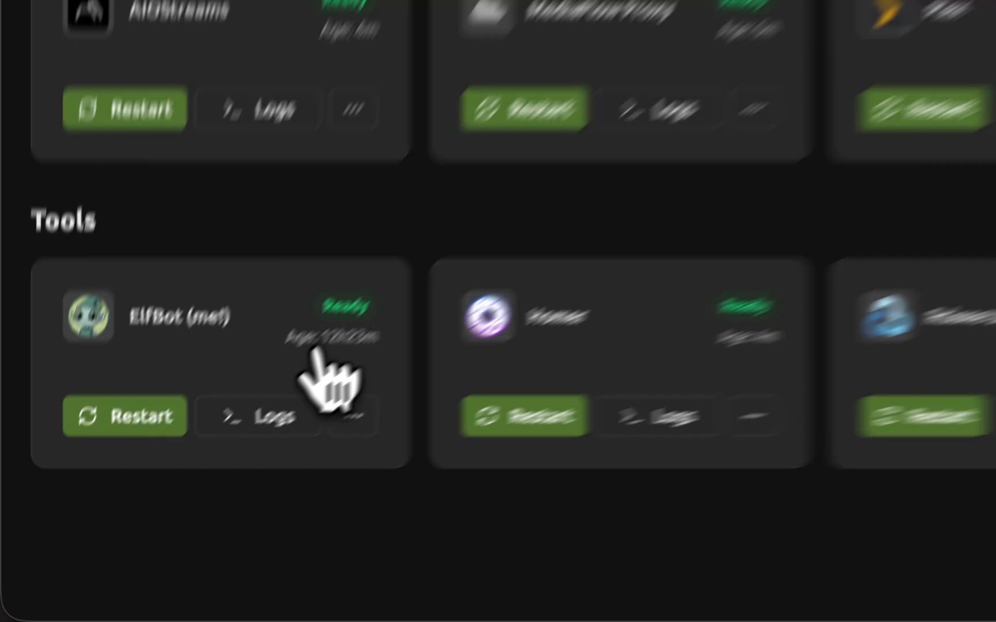
{"action": "left_click", "coordinate": [558, 187]}
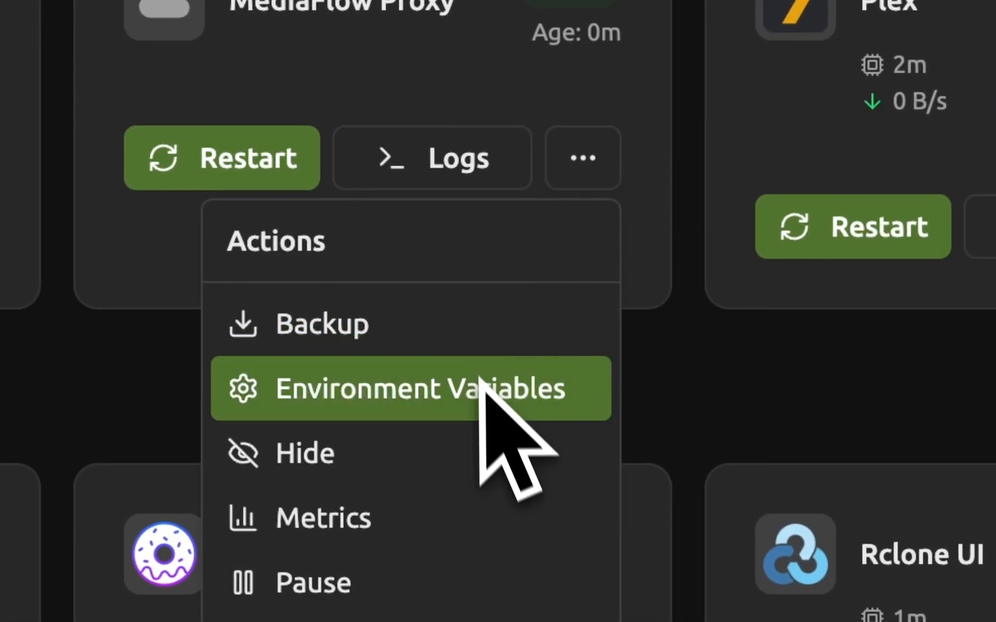
{"action": "left_click", "coordinate": [411, 387]}
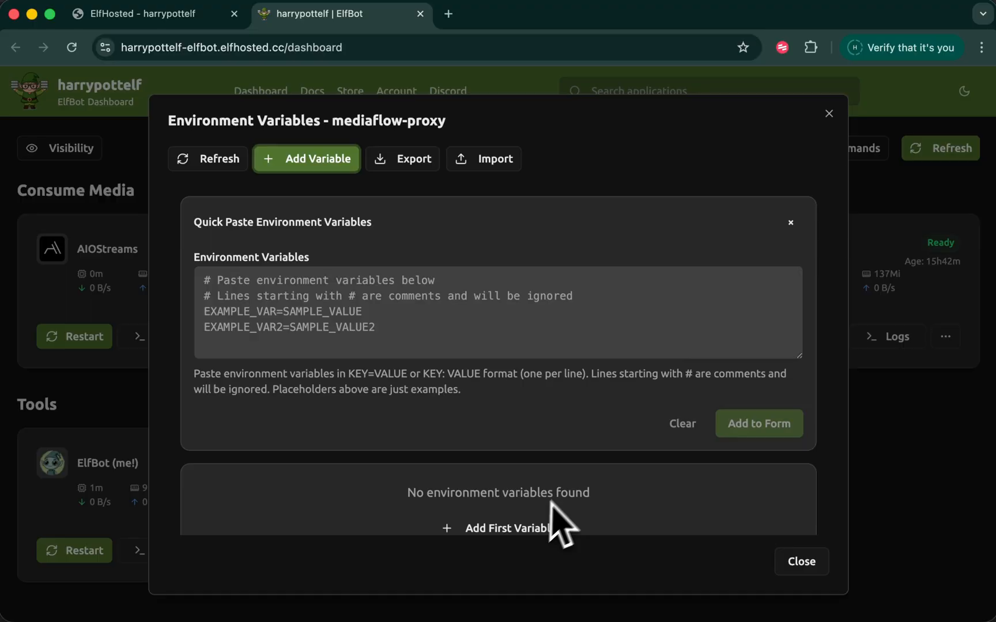
{"action": "left_click", "coordinate": [508, 528]}
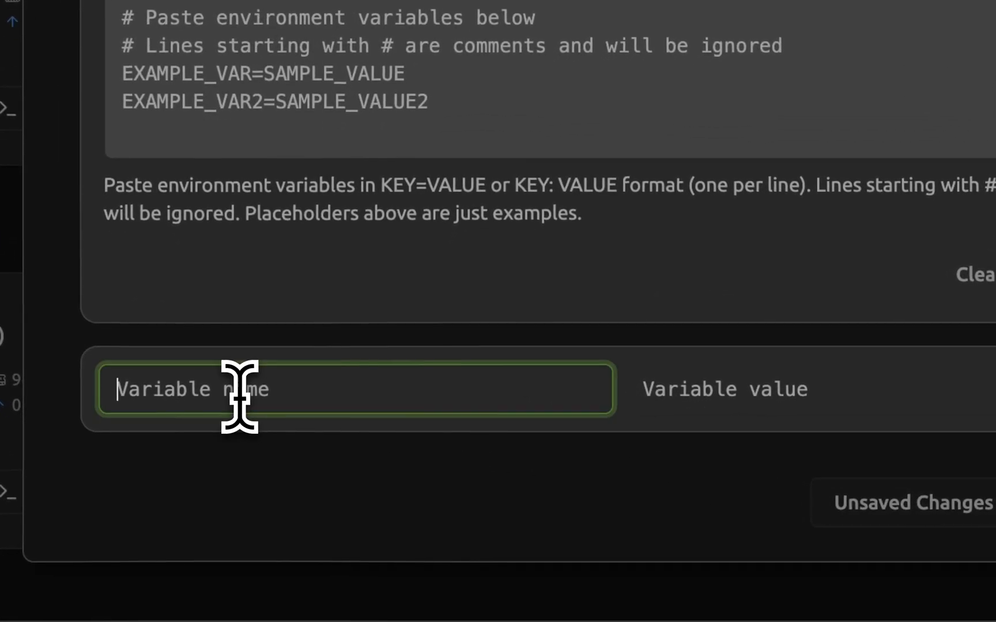
{"action": "type", "text": "API_P"}
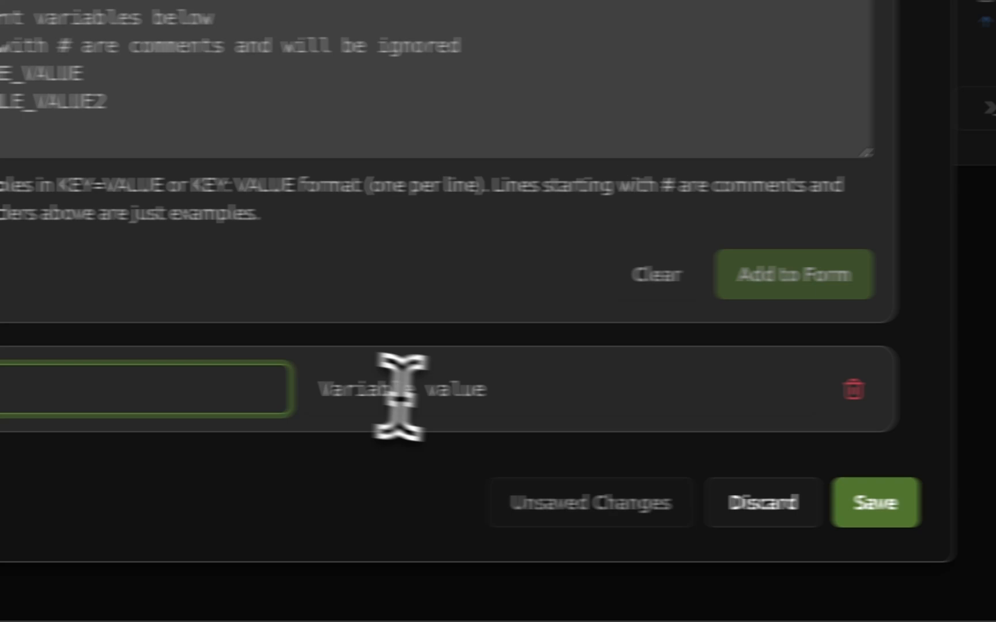
{"action": "type", "text": "s"}
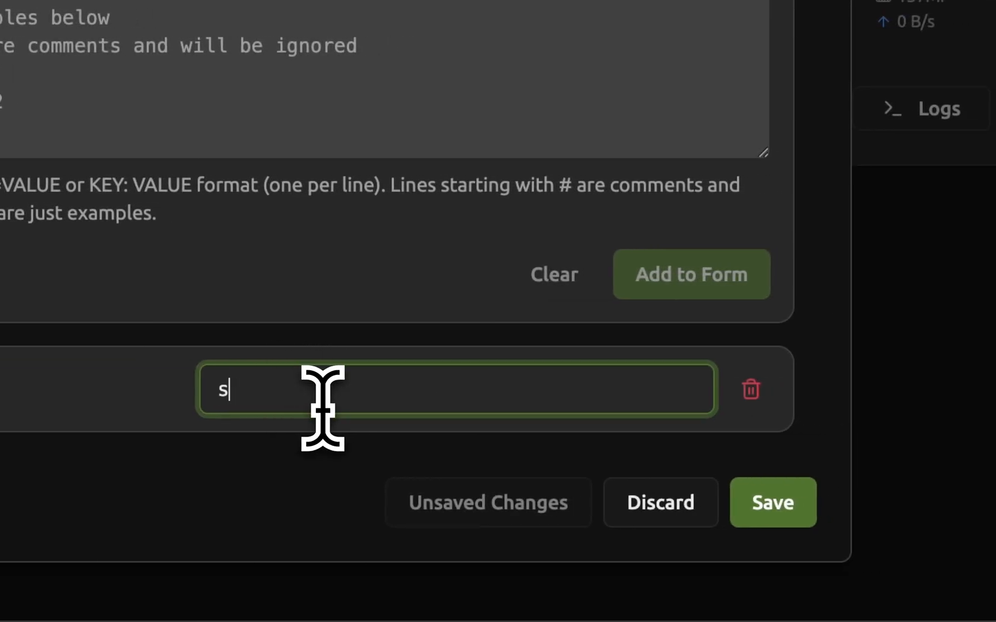
{"action": "type", "text": "ecretpass"}
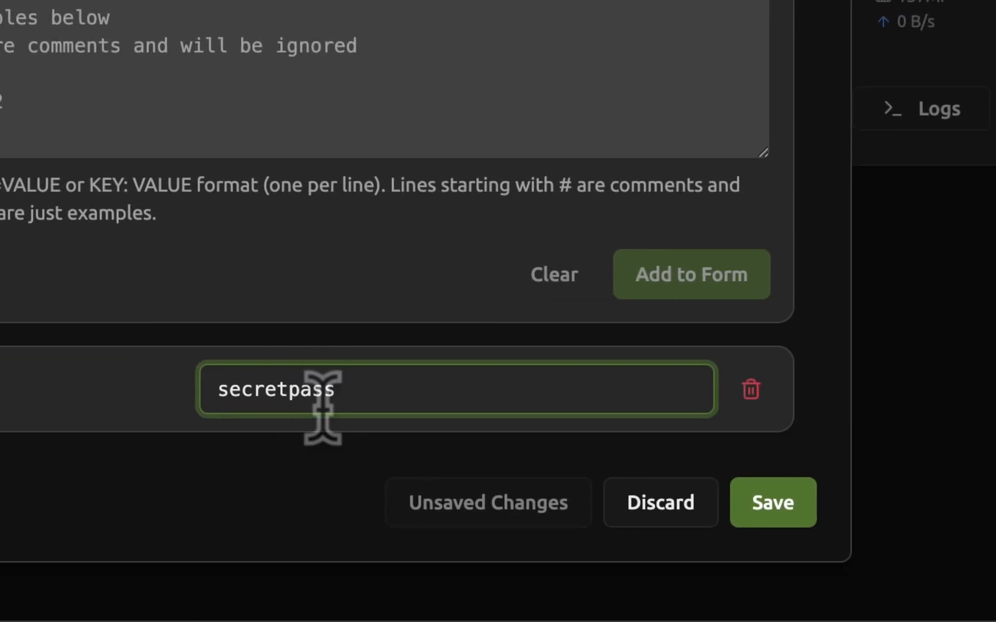
{"action": "left_click", "coordinate": [772, 503]}
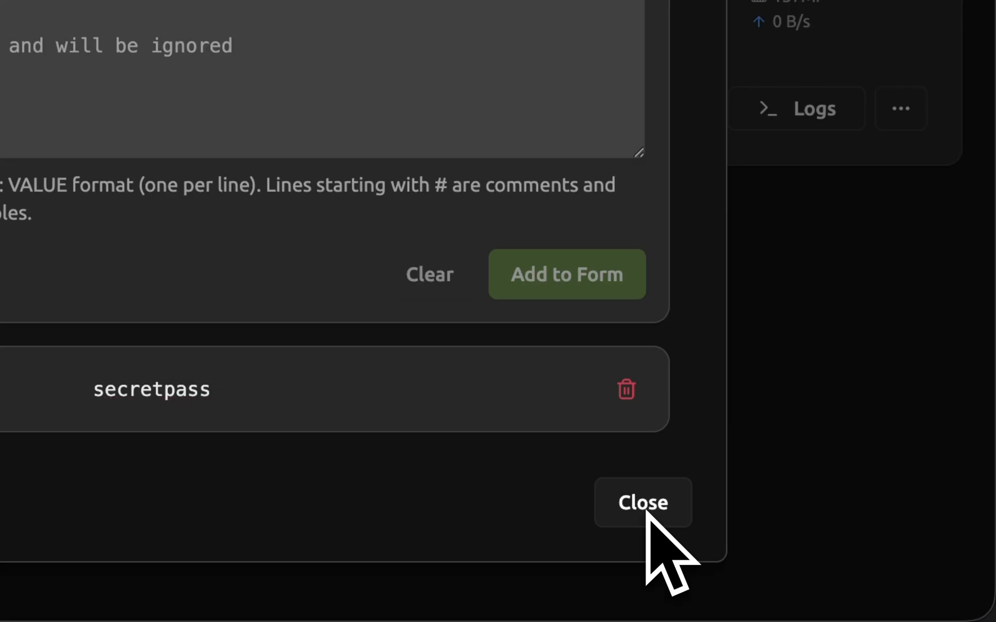
{"action": "left_click", "coordinate": [642, 502]}
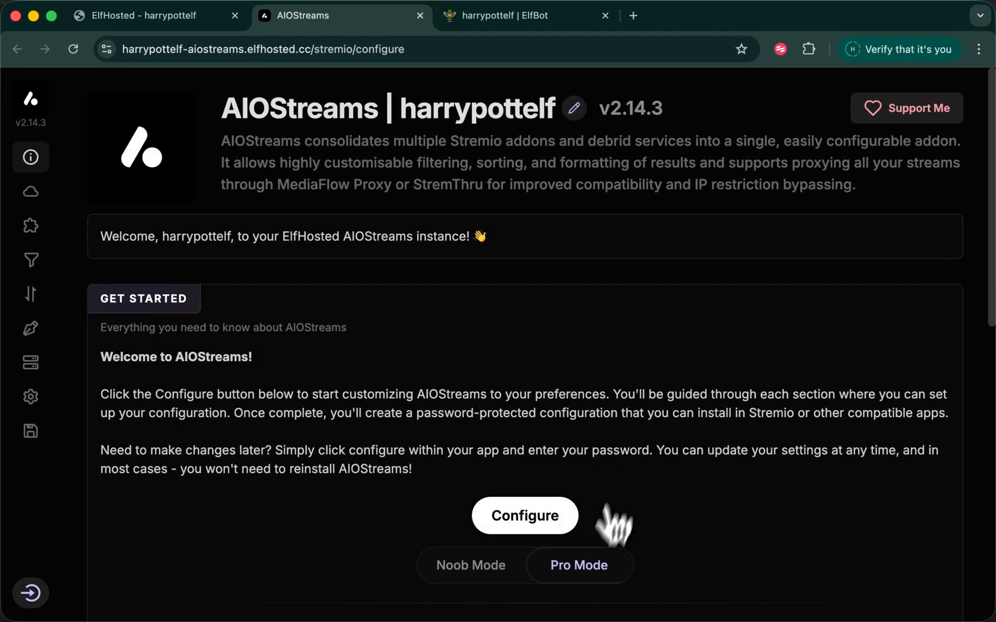
{"action": "left_click", "coordinate": [524, 515]}
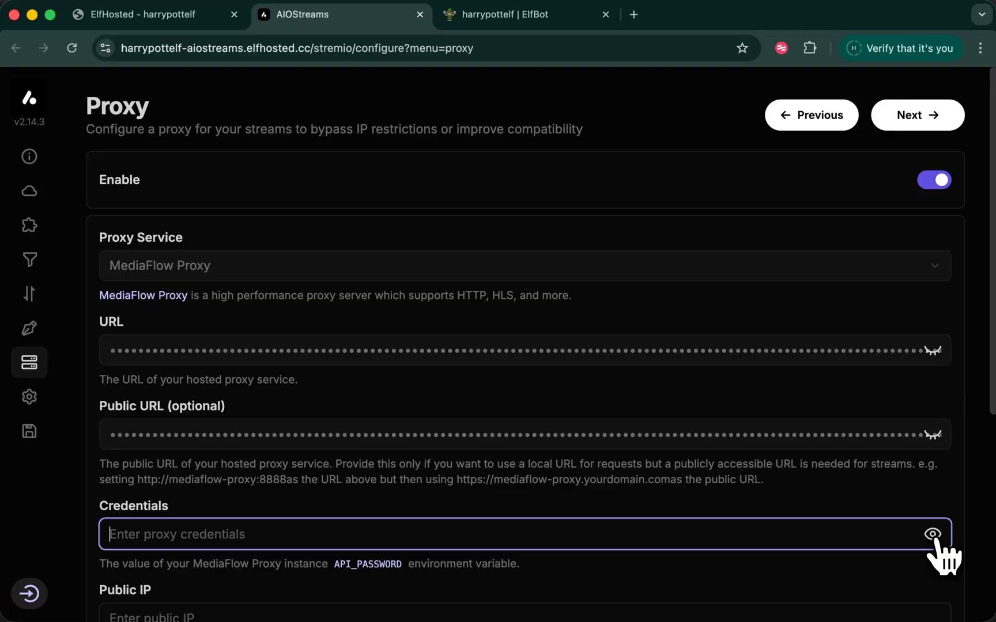
{"action": "left_click", "coordinate": [445, 533]}
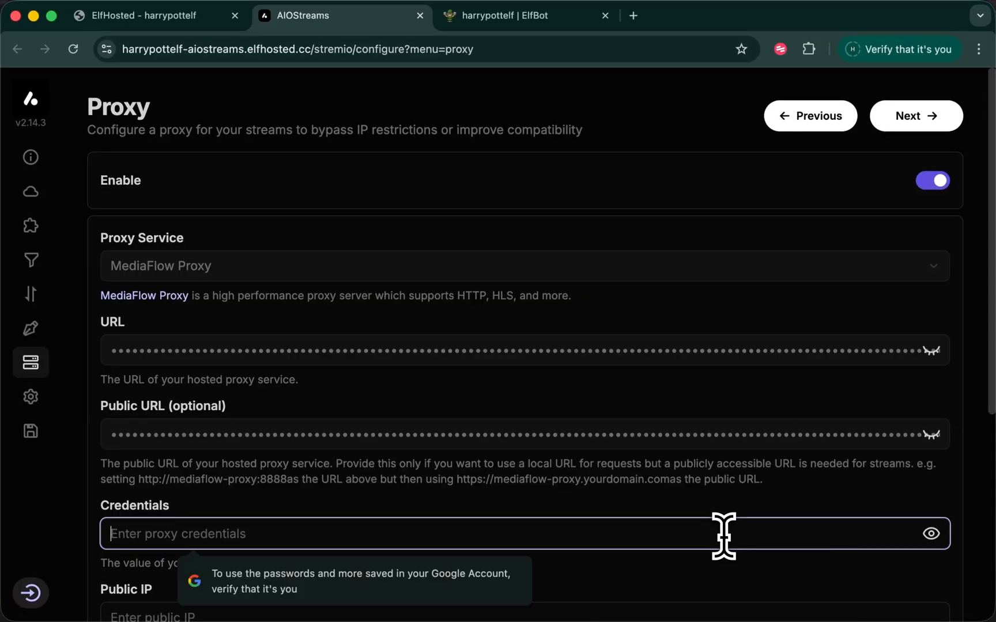
{"action": "type", "text": "secretpass"}
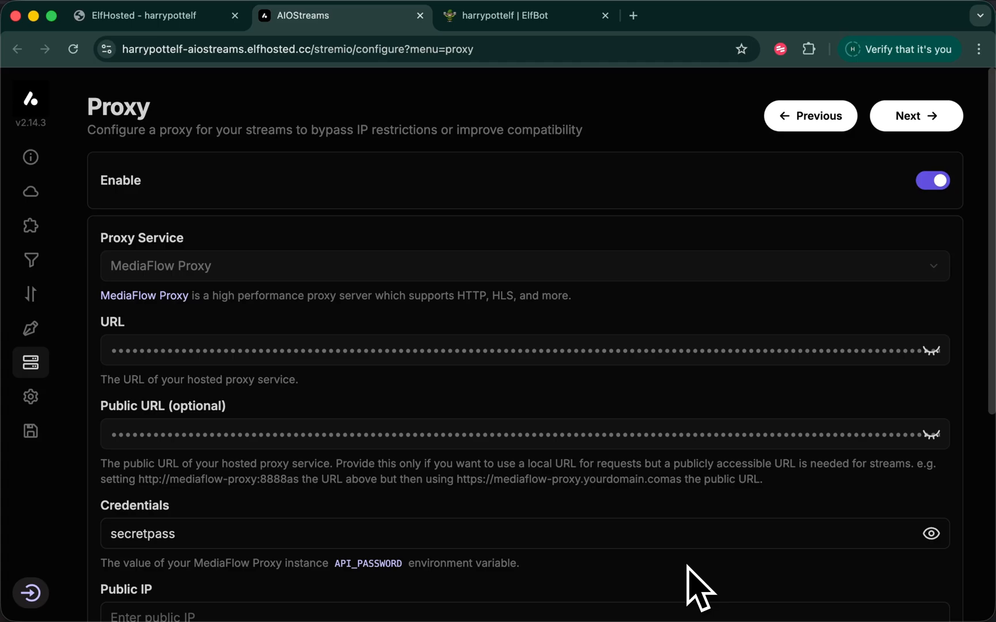
{"action": "mouse_move", "coordinate": [371, 381]}
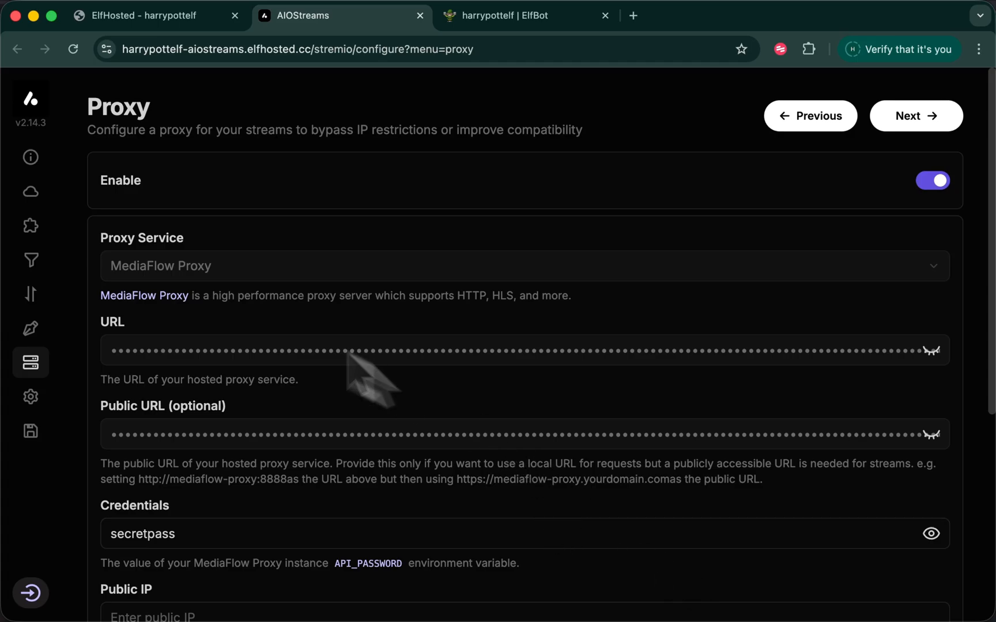
{"action": "mouse_move", "coordinate": [30, 191]}
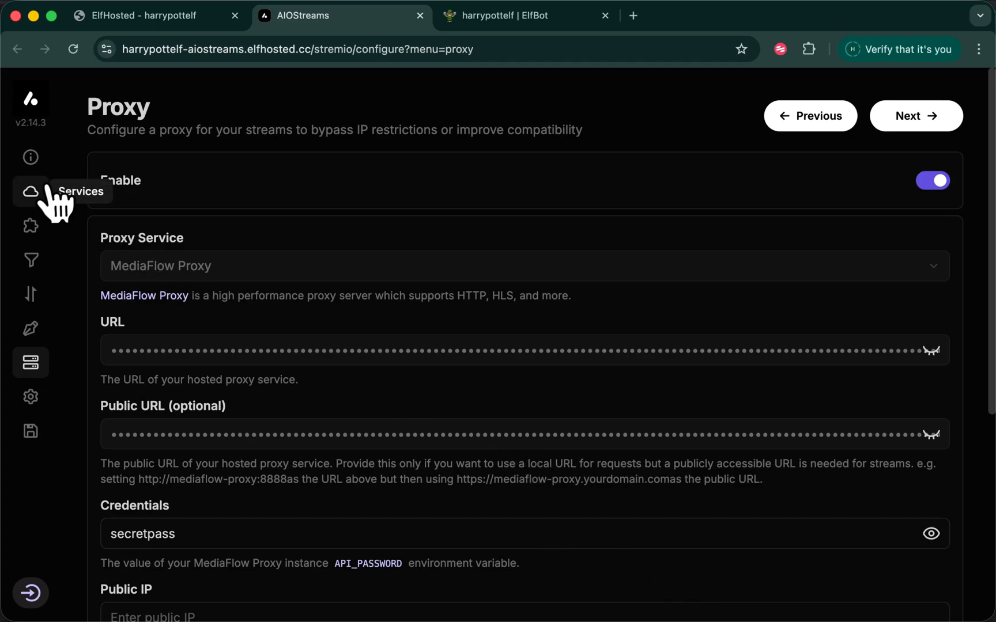
{"action": "left_click", "coordinate": [30, 191]}
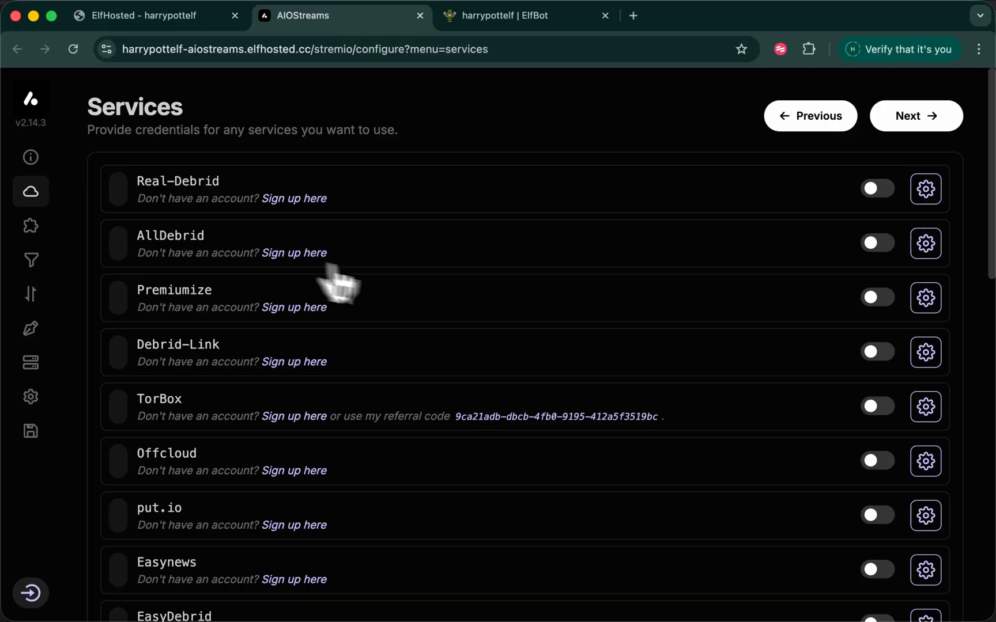
- Copy the Real-Debrid private API token and save it as AIOStreams' Real-Debrid key
{"action": "left_click", "coordinate": [924, 188]}
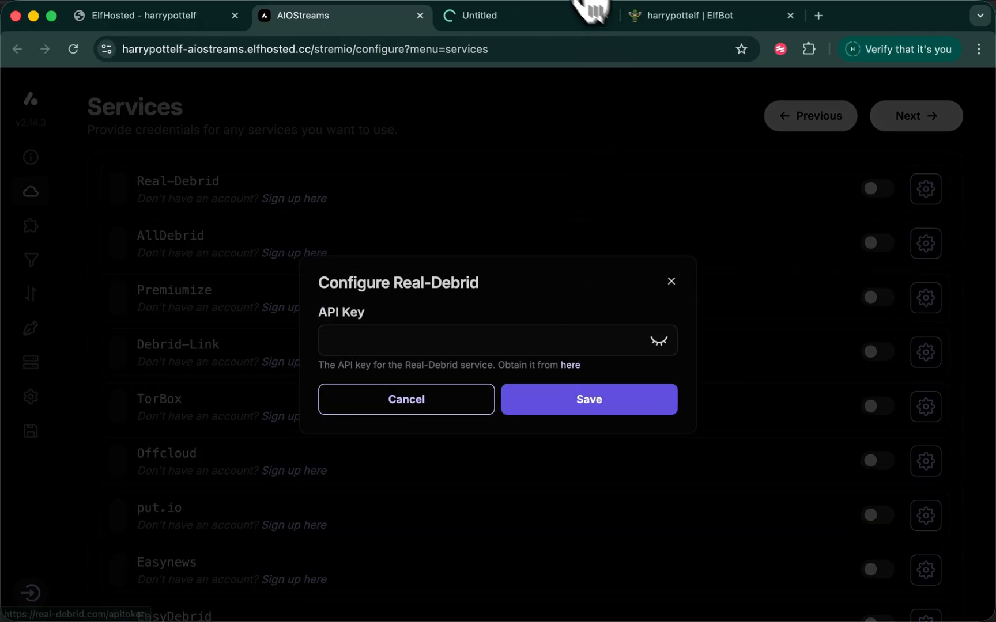
{"action": "left_click", "coordinate": [570, 365]}
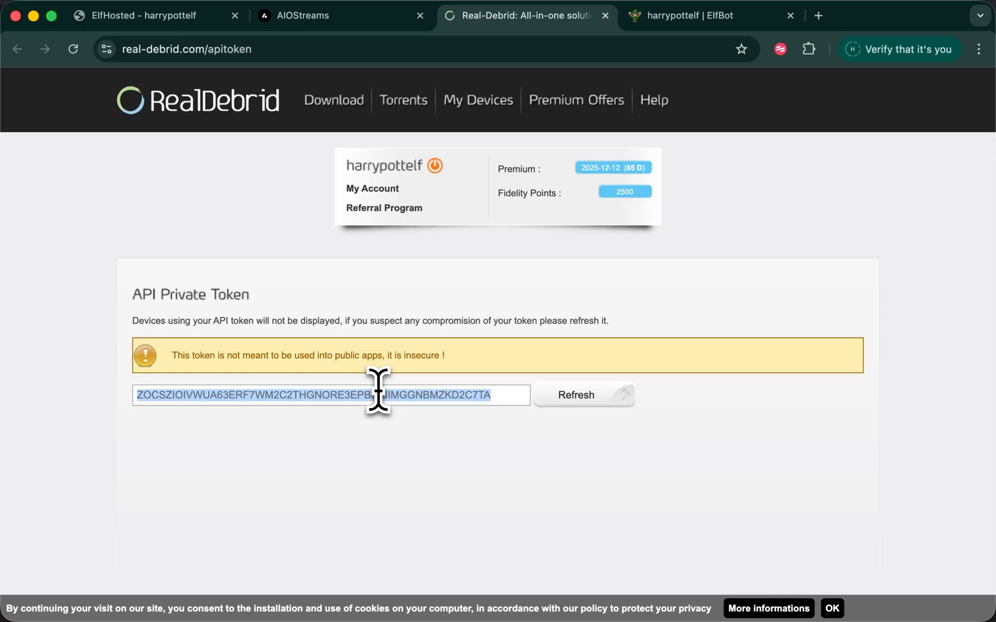
{"action": "left_click", "coordinate": [311, 15]}
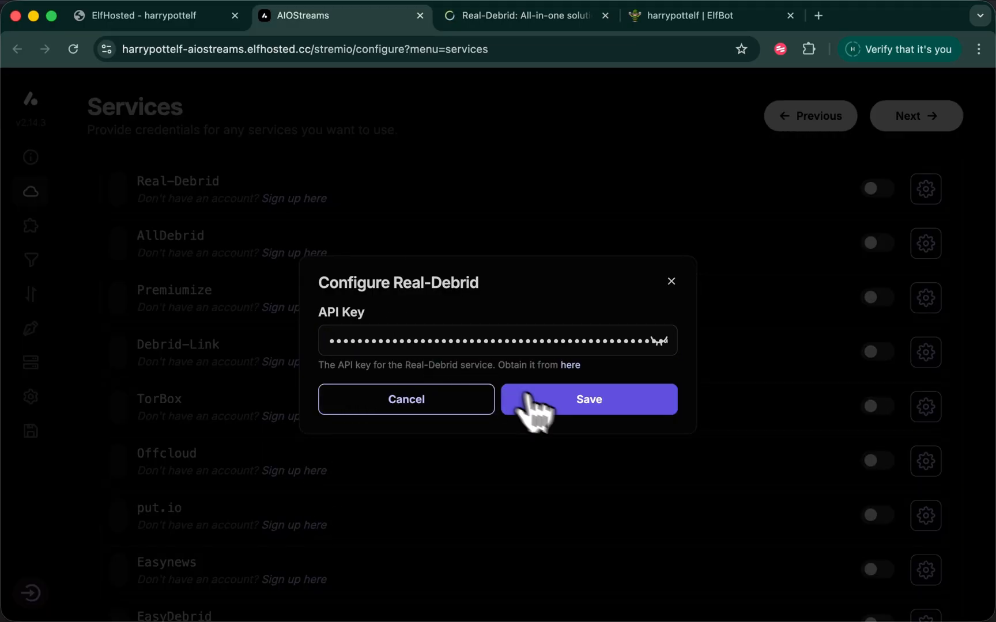
{"action": "left_click", "coordinate": [586, 398]}
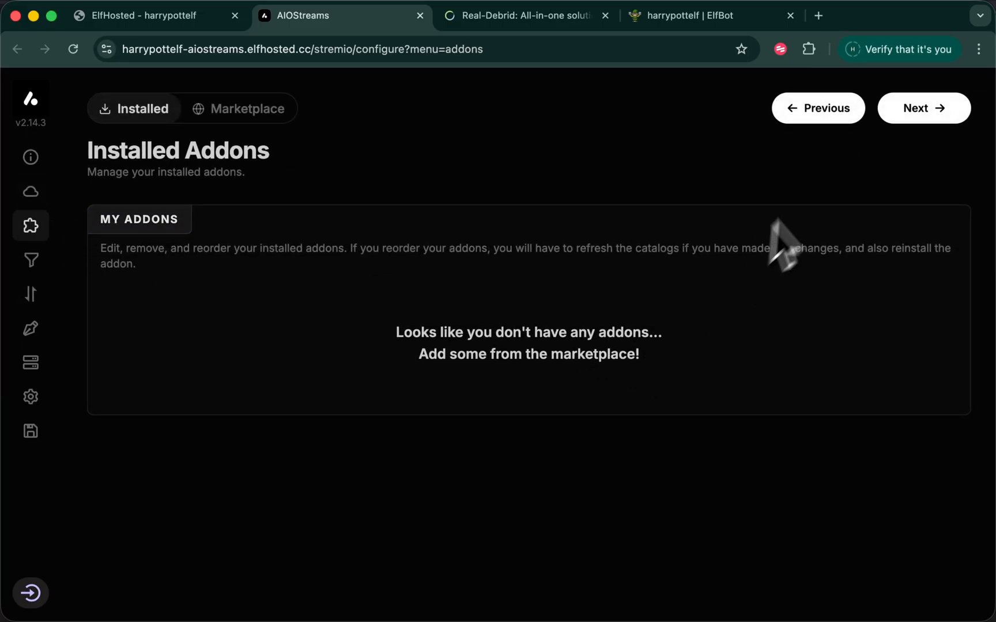
- Browse the addon Marketplace and start configuring the StremThru addon
{"action": "left_click", "coordinate": [239, 108]}
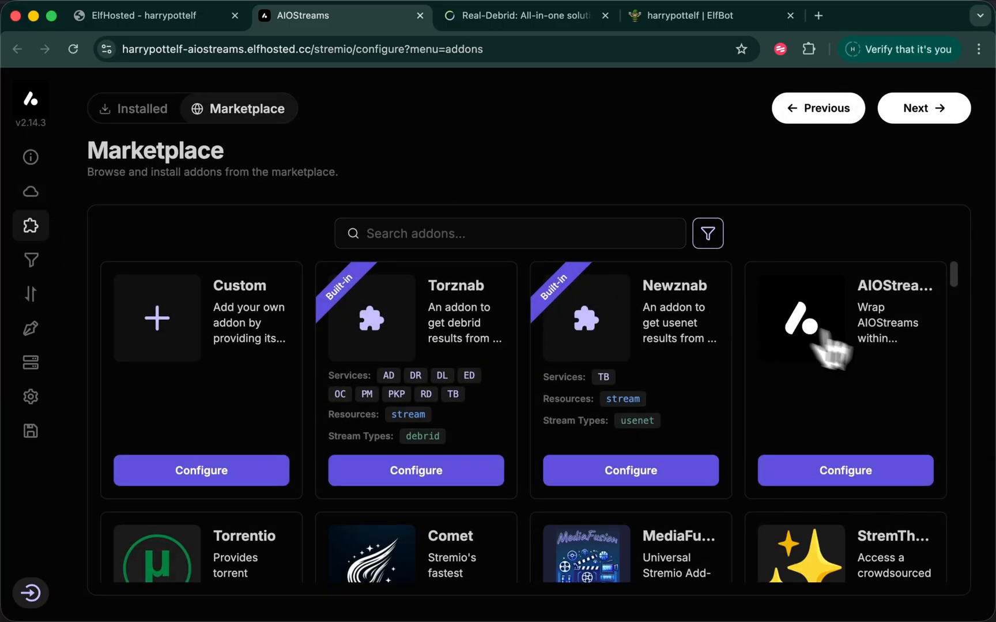
{"action": "scroll", "scroll_direction": "down", "scroll_amount": 3}
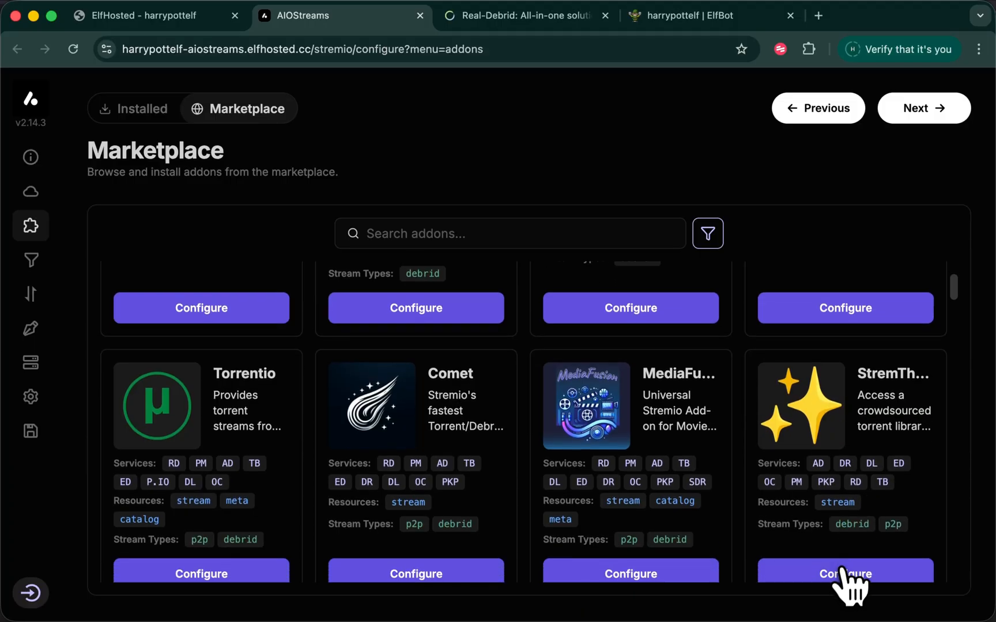
{"action": "left_click", "coordinate": [844, 573]}
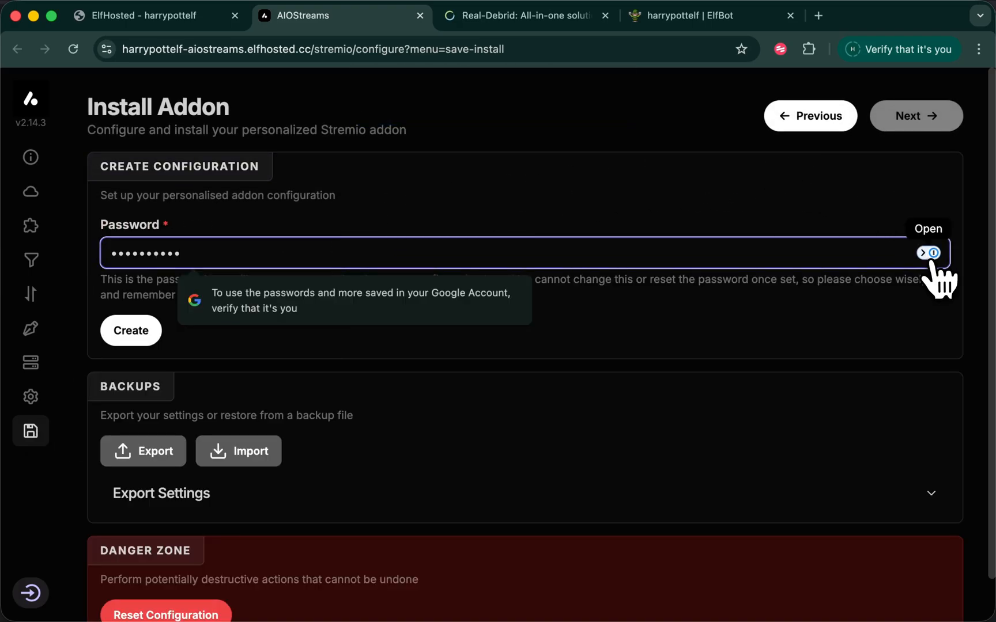
- Create the password-protected configuration and install the addon through Stremio Web
{"action": "left_click", "coordinate": [931, 253]}
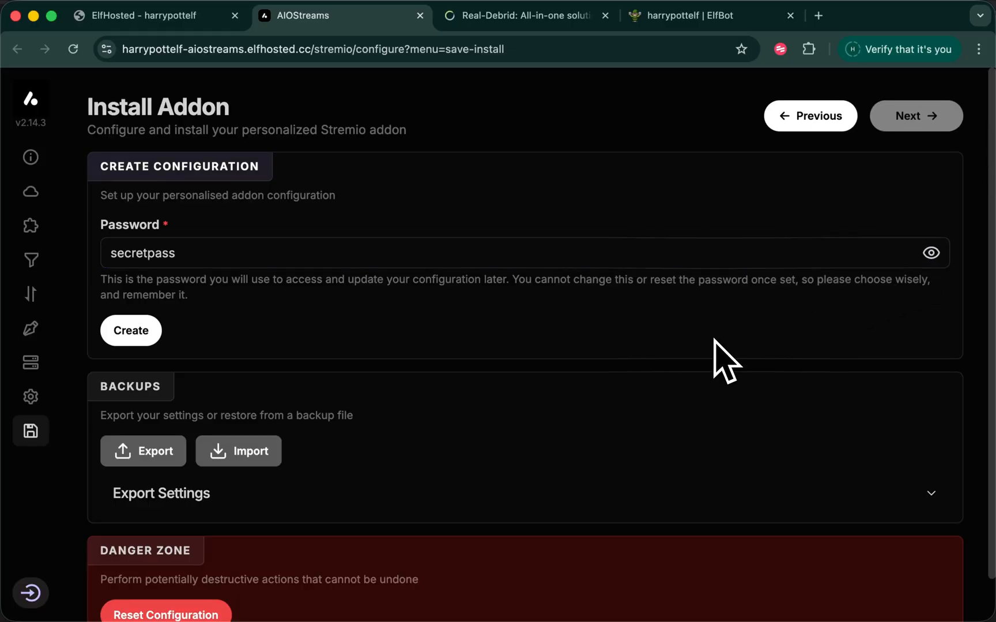
{"action": "left_click", "coordinate": [130, 330]}
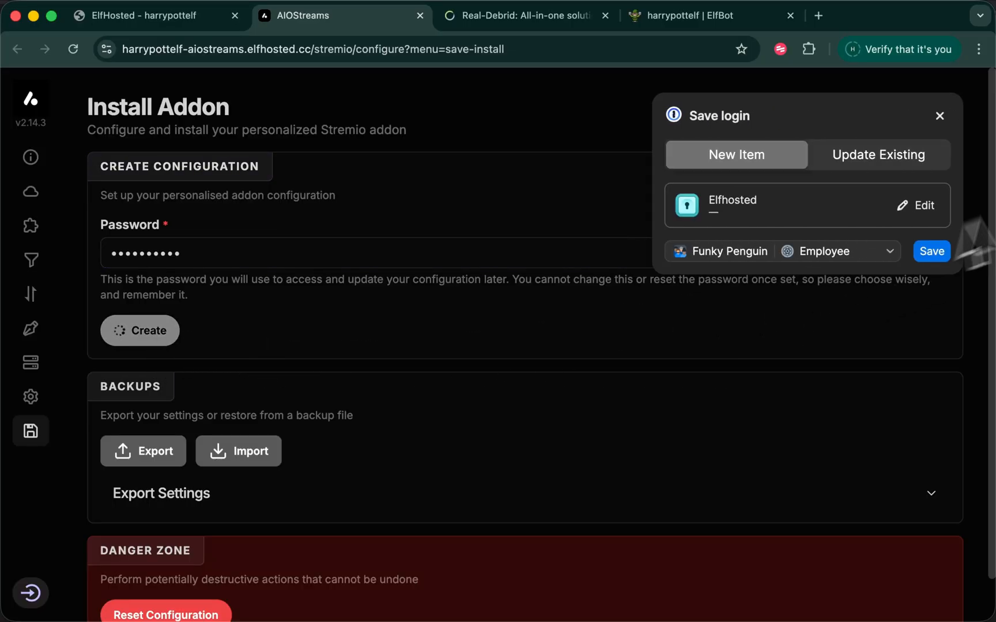
{"action": "left_click", "coordinate": [139, 330]}
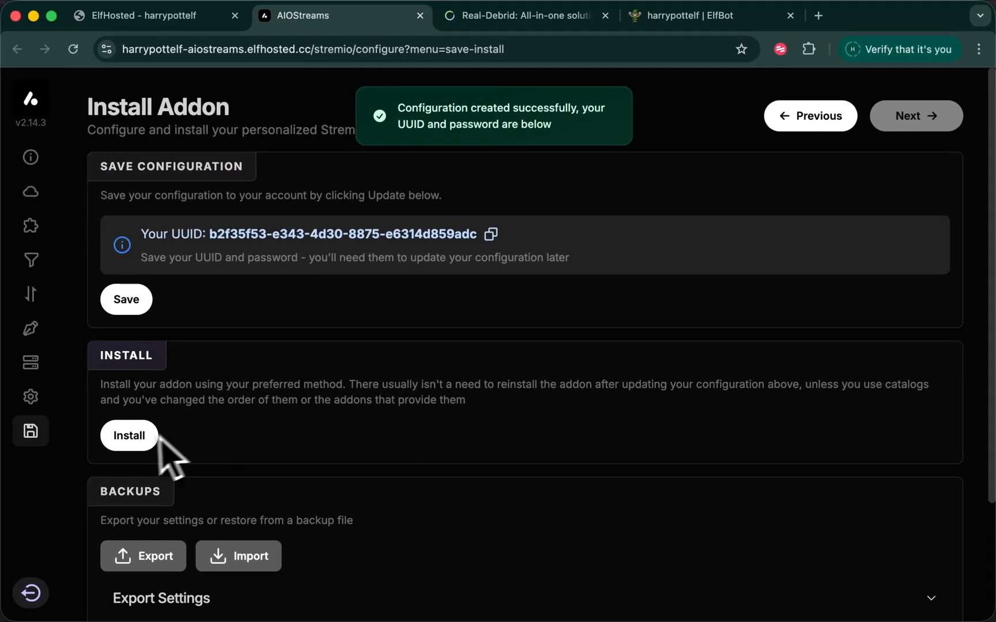
{"action": "left_click", "coordinate": [129, 435]}
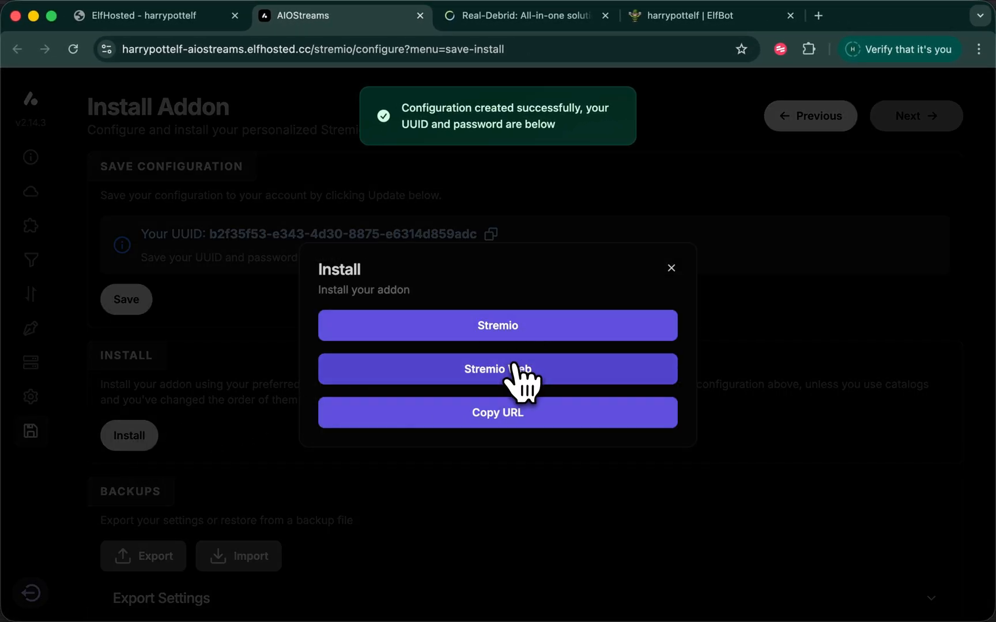
{"action": "left_click", "coordinate": [497, 368]}
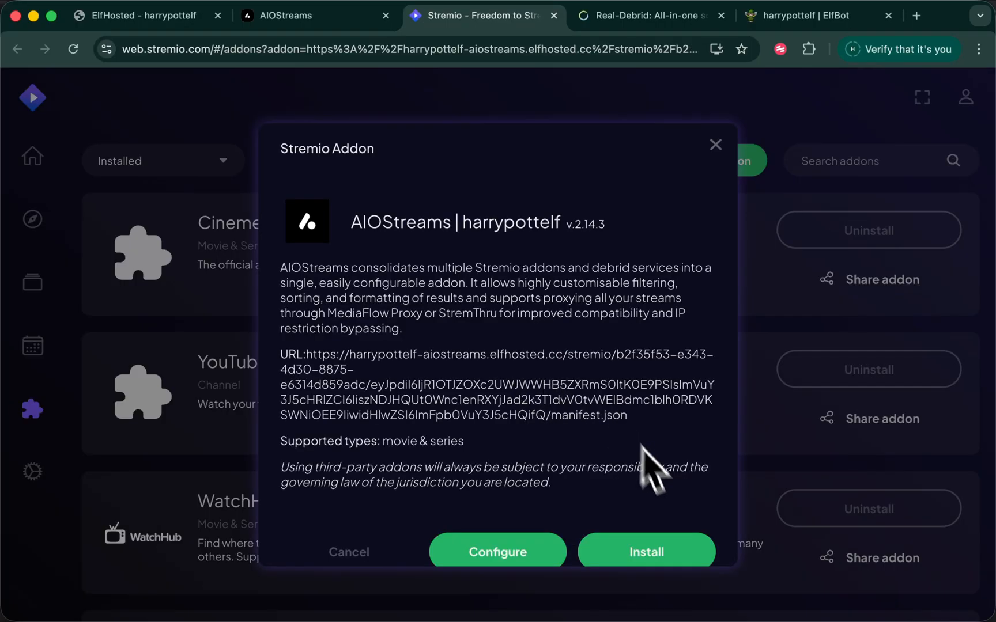
- Install the AIOStreams addon in Stremio and open White Zombie (1932) to view its streams
{"action": "left_click", "coordinate": [715, 144]}
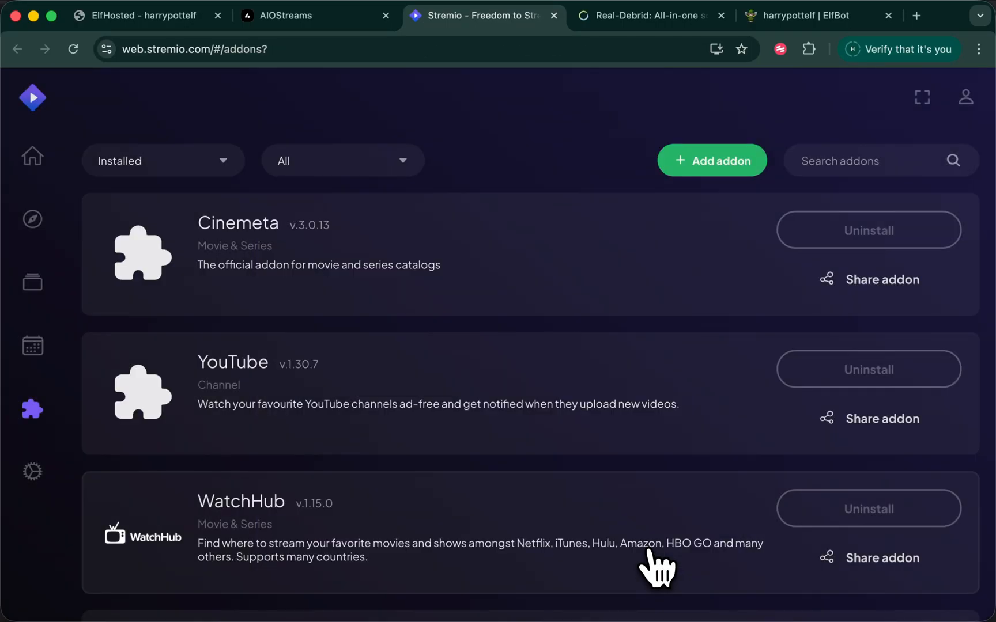
{"action": "left_click", "coordinate": [32, 219]}
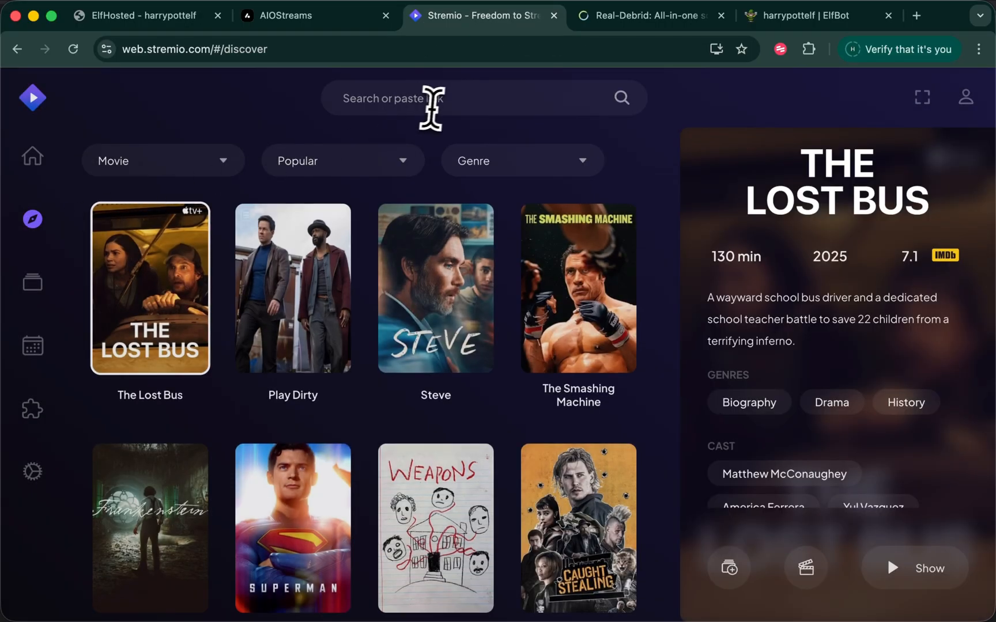
{"action": "left_click", "coordinate": [444, 98]}
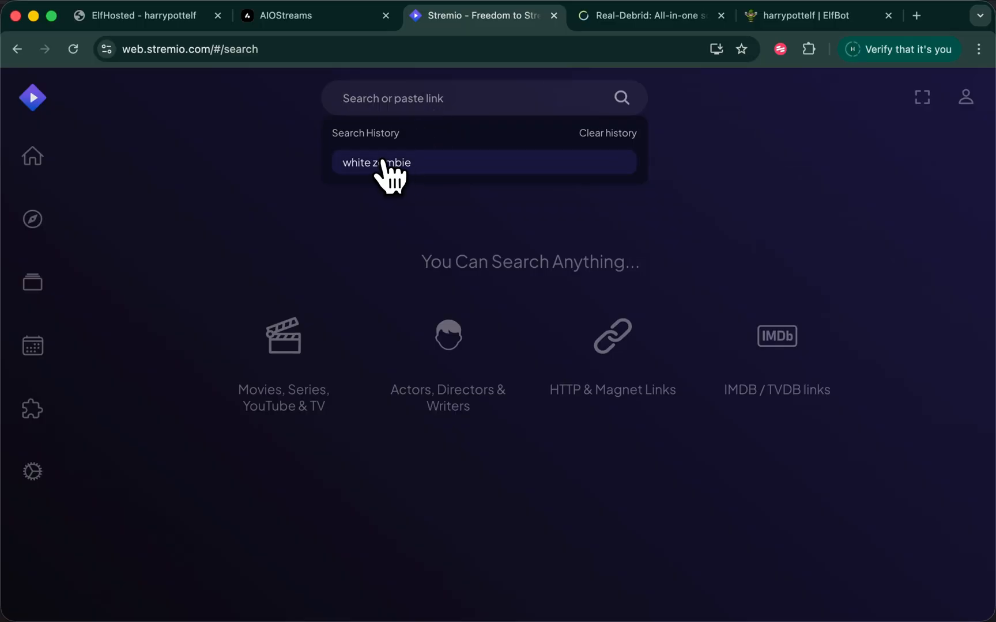
{"action": "left_click", "coordinate": [376, 162]}
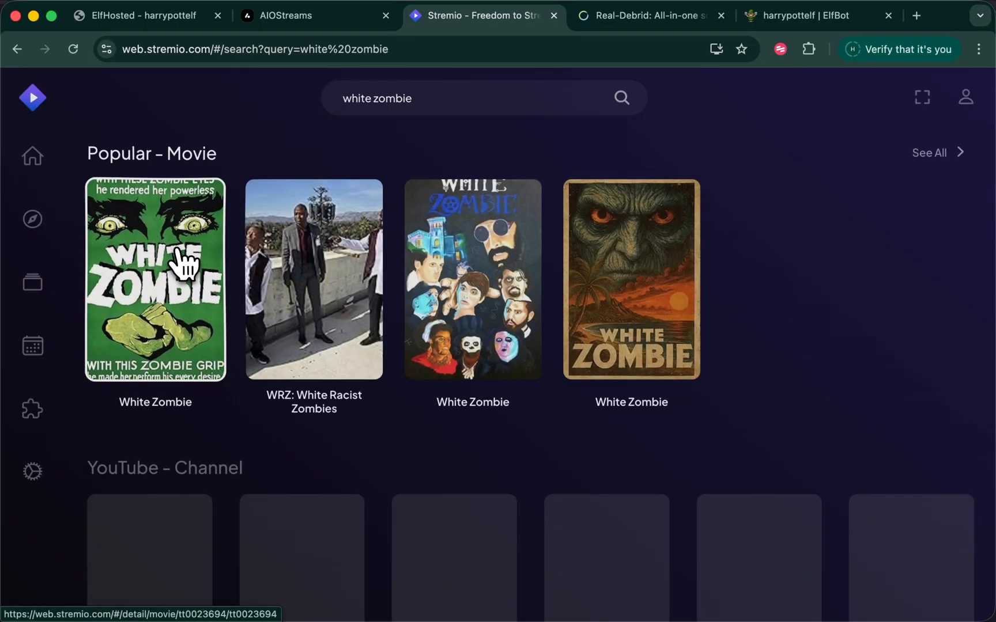
{"action": "left_click", "coordinate": [154, 279]}
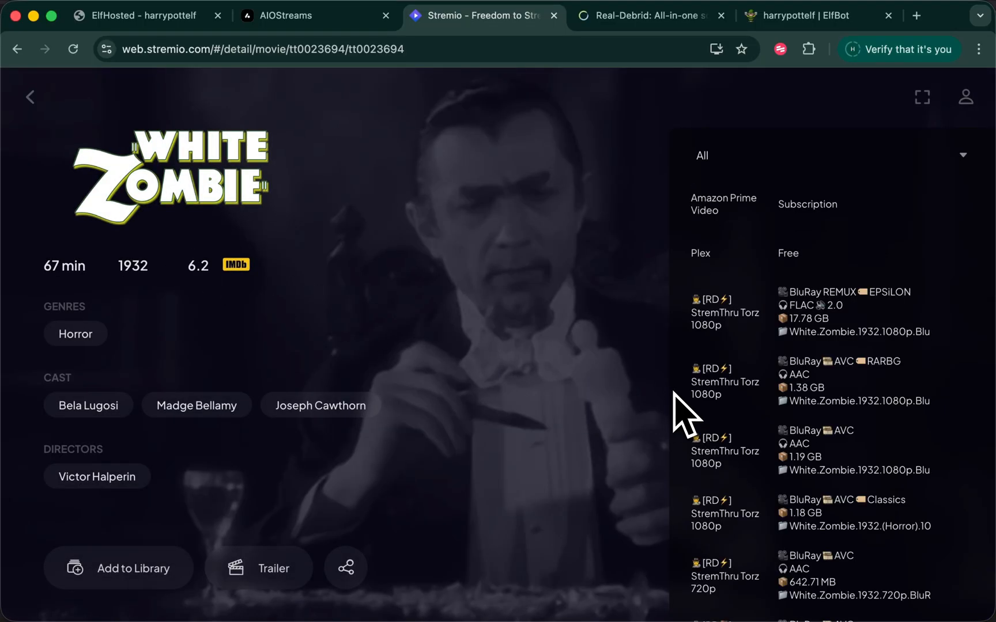
{"action": "mouse_move", "coordinate": [723, 324]}
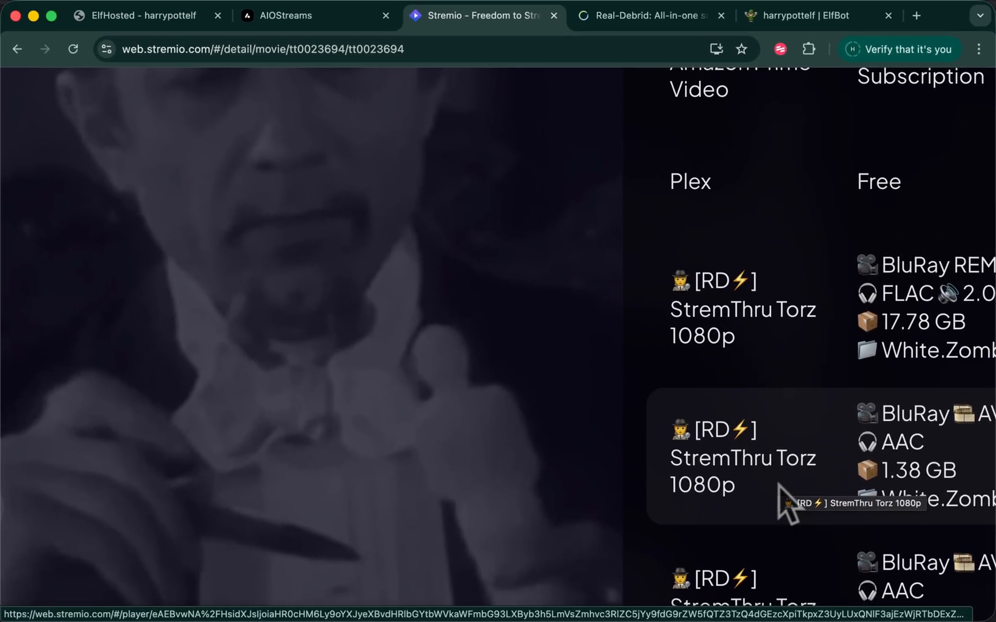
{"action": "scroll", "scroll_direction": "up", "scroll_amount": 3}
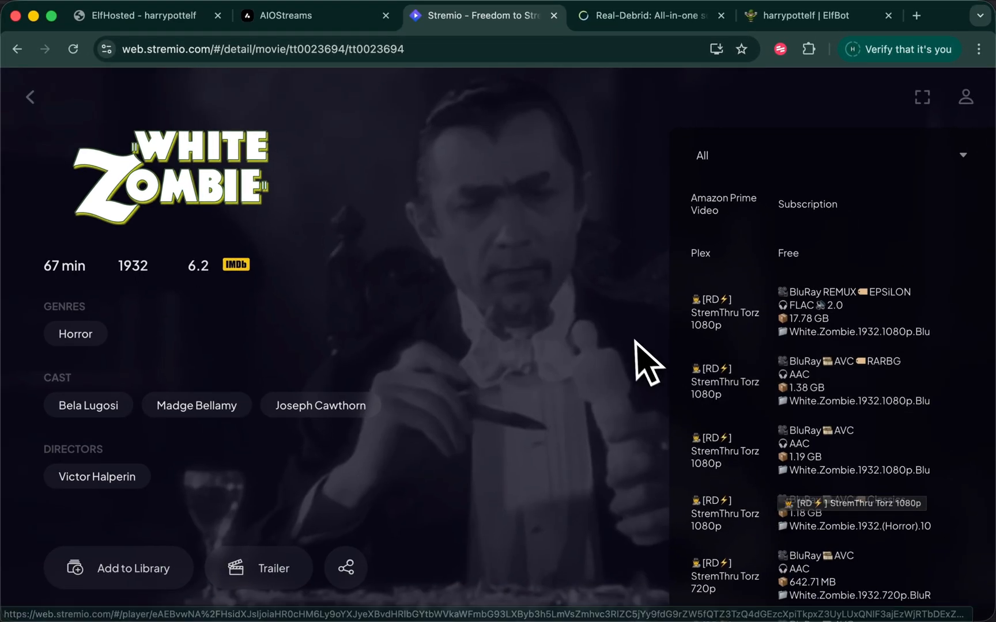
{"action": "left_click", "coordinate": [311, 15]}
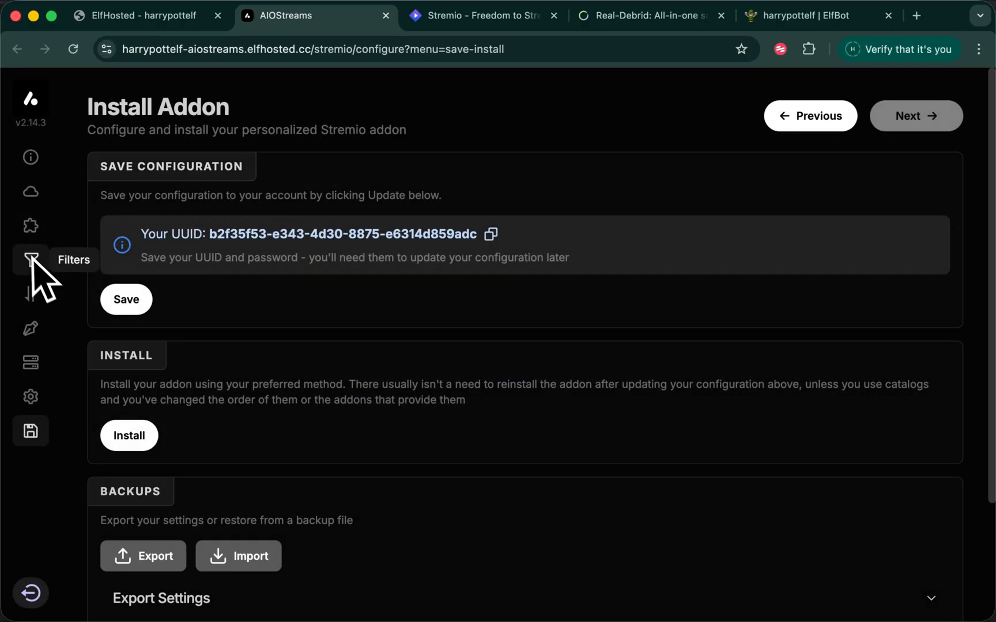
- Review the Formatter preview with Google Drive formatting kept, then return to the Stremio streams
{"action": "left_click", "coordinate": [30, 328]}
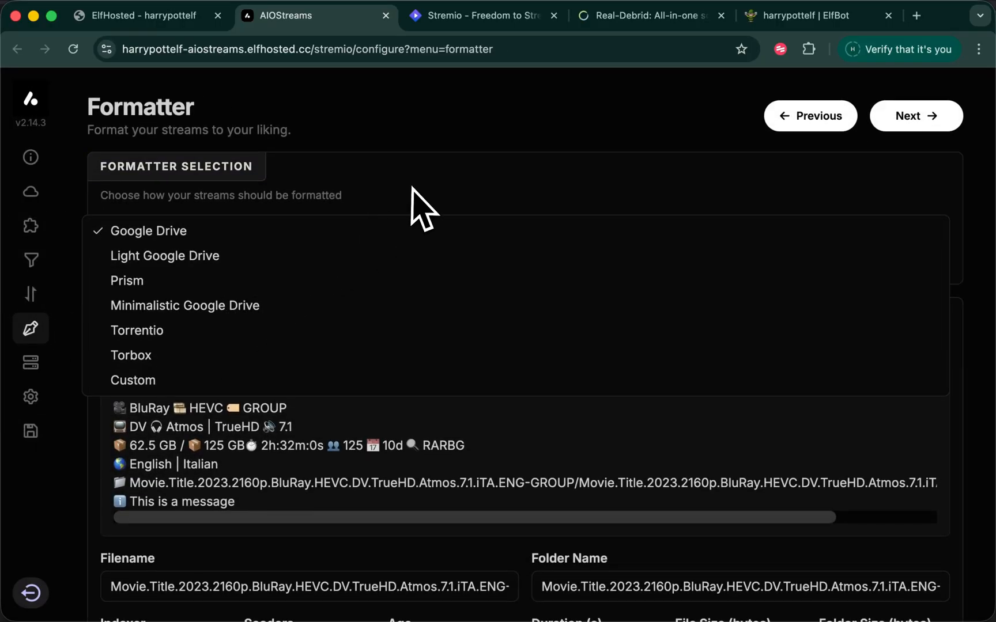
{"action": "left_click", "coordinate": [148, 231]}
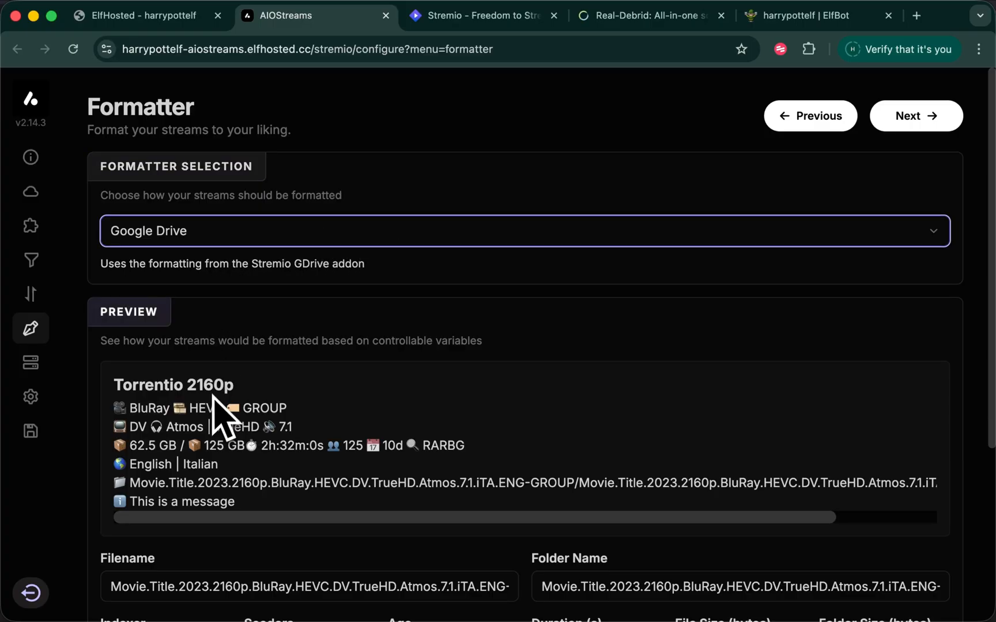
{"action": "mouse_move", "coordinate": [229, 483]}
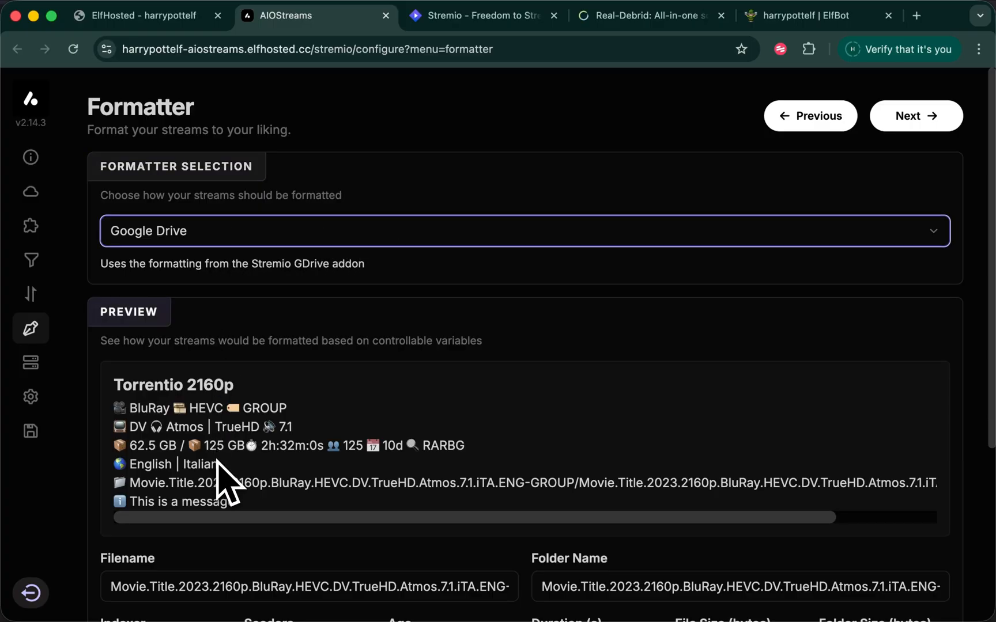
{"action": "mouse_move", "coordinate": [468, 57]}
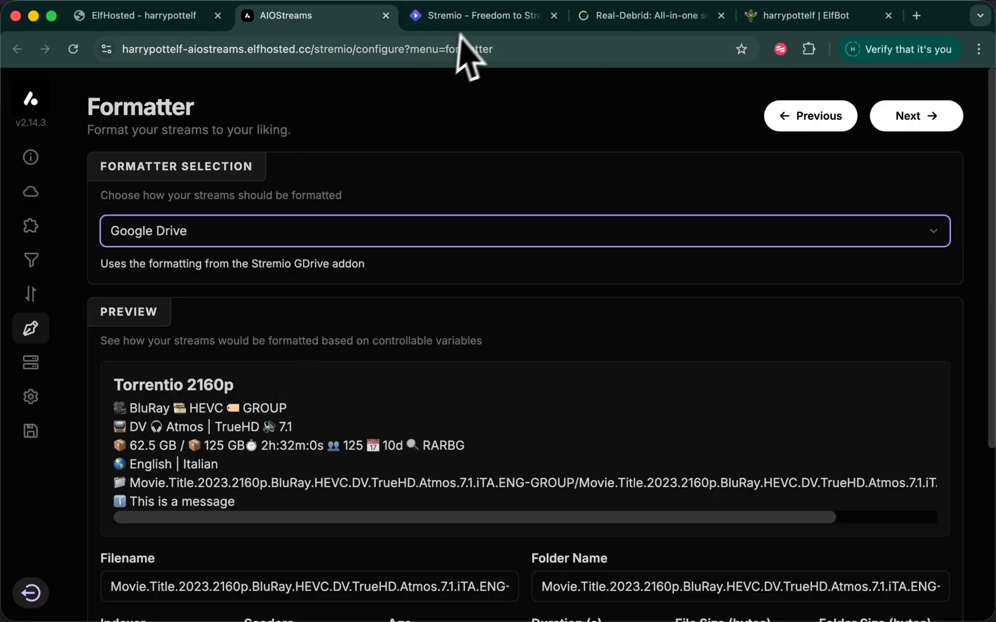
{"action": "left_click", "coordinate": [480, 15]}
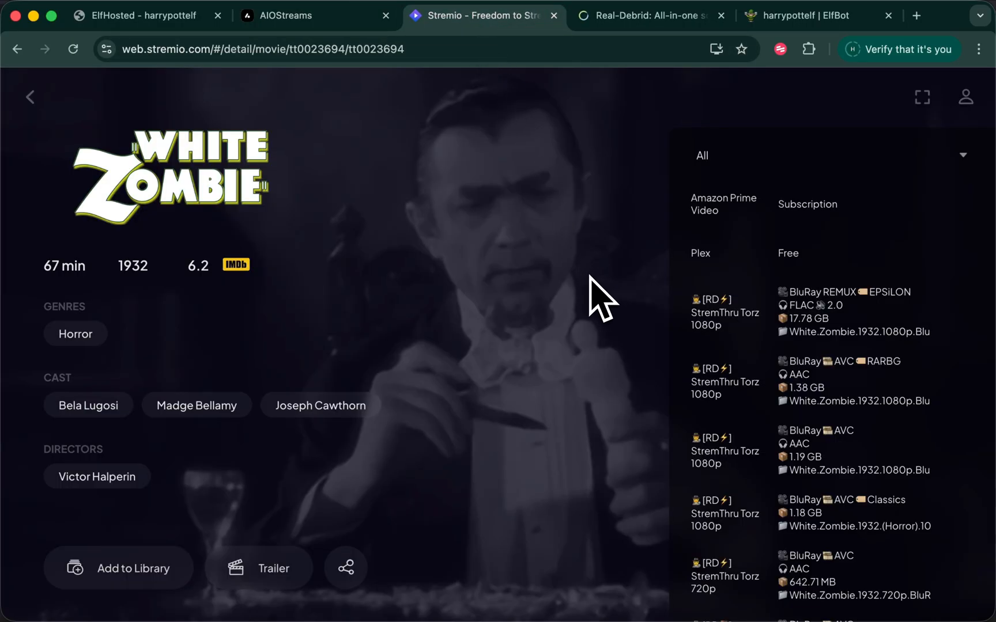